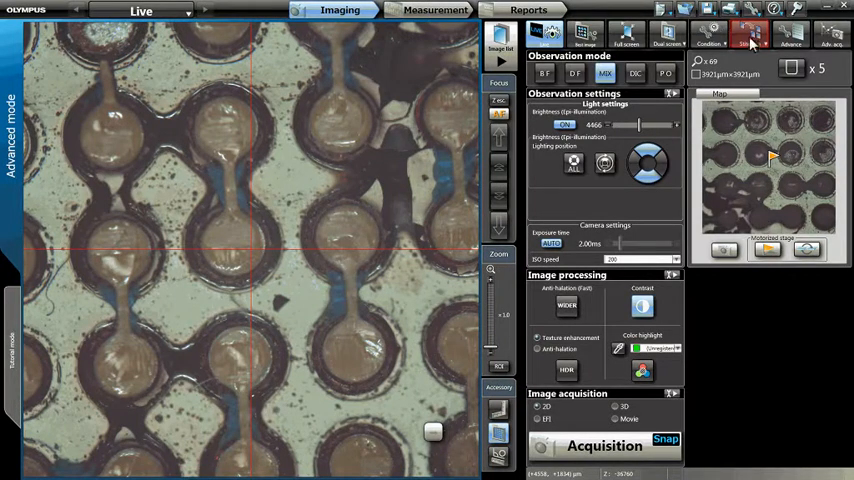
# Step: Show the panorama type choices (Live and High quality) from the toolbar panorama tool
pyautogui.click(748, 36)
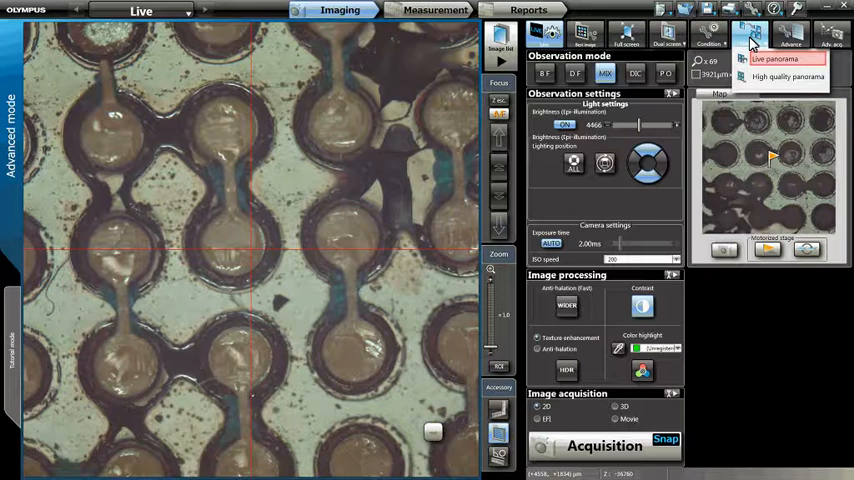
pyautogui.moveTo(788, 76)
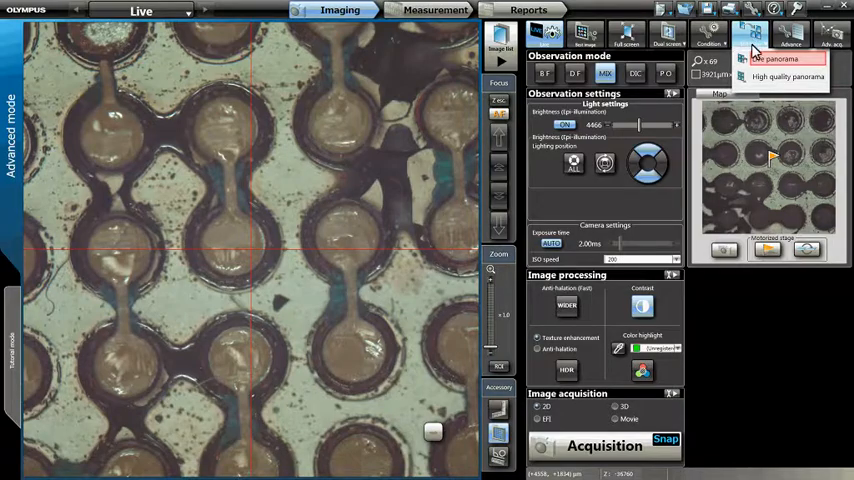
# Step: Choose Live panorama so its map area and live view of the circuit pads appear
pyautogui.click(776, 58)
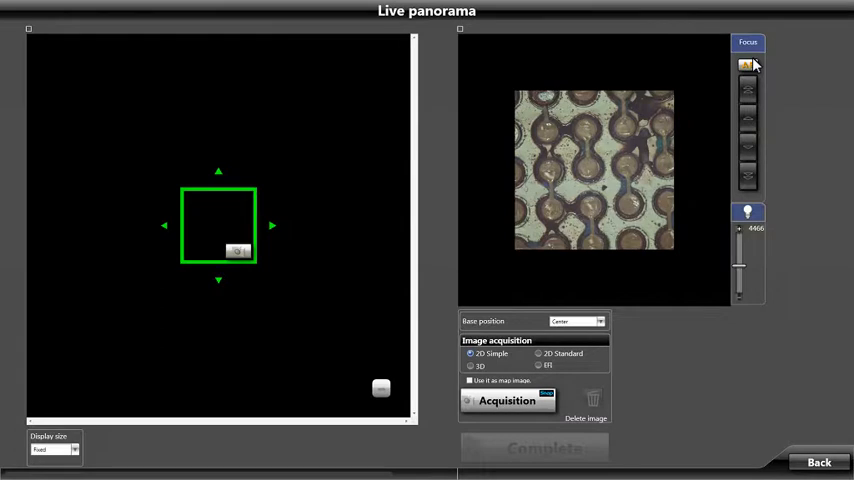
# Step: Compare 2D Standard and 3D acquisition modes, then settle on 2D Simple
pyautogui.click(538, 352)
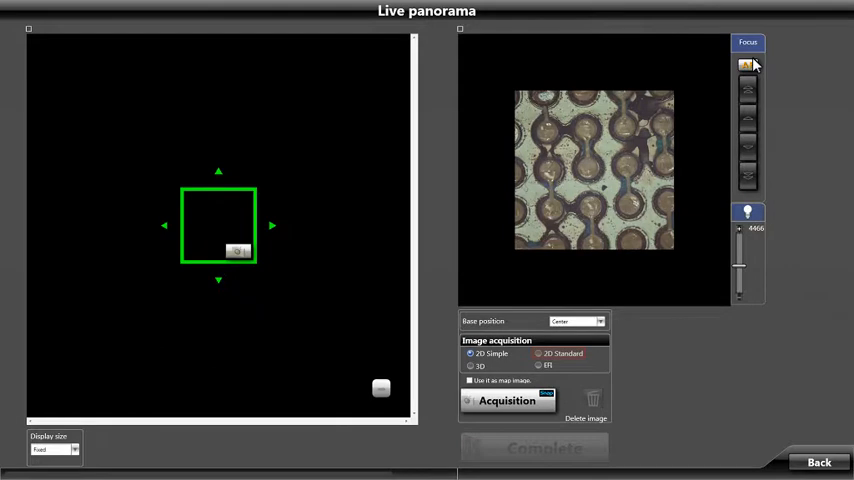
pyautogui.click(470, 366)
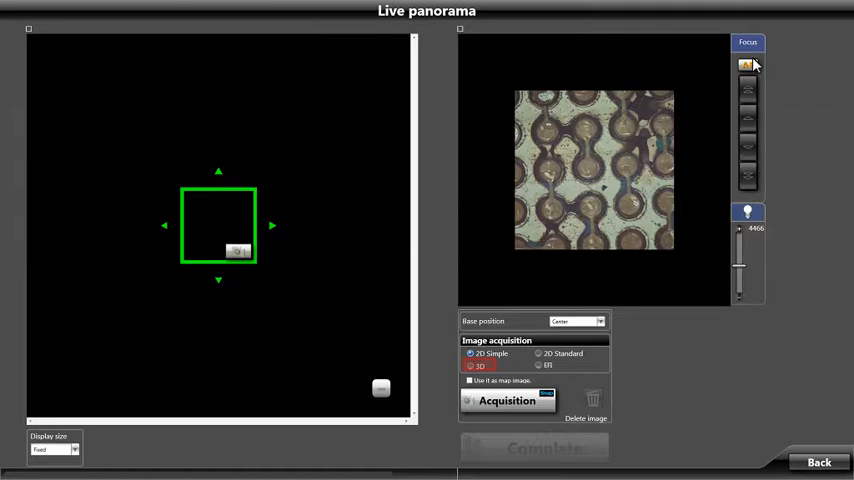
pyautogui.click(540, 364)
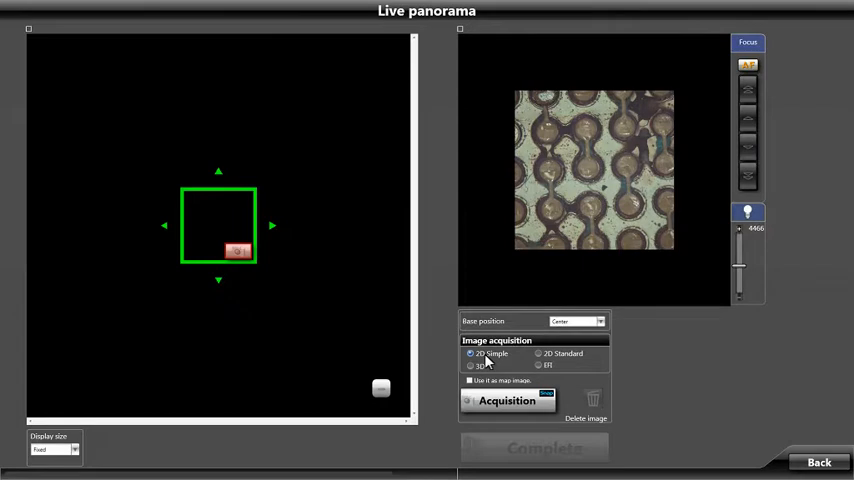
pyautogui.moveTo(280, 326)
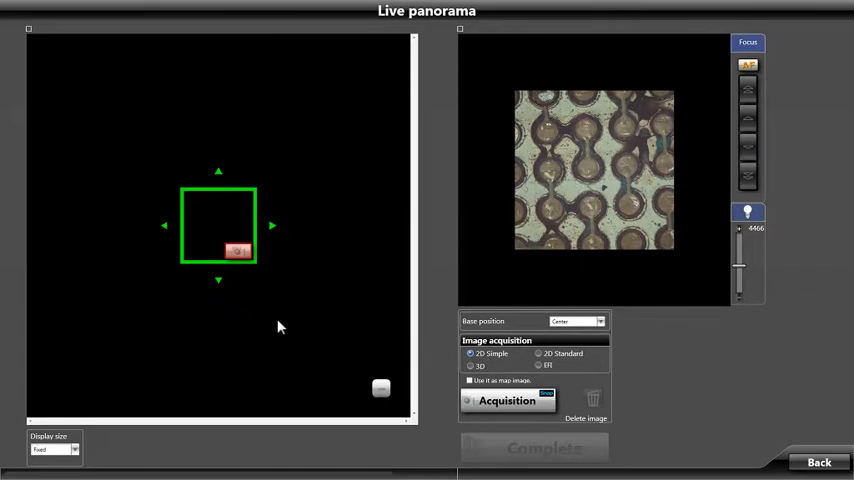
# Step: Begin acquisition so stage movement stitches circuit pad tiles into the panorama map
pyautogui.click(508, 400)
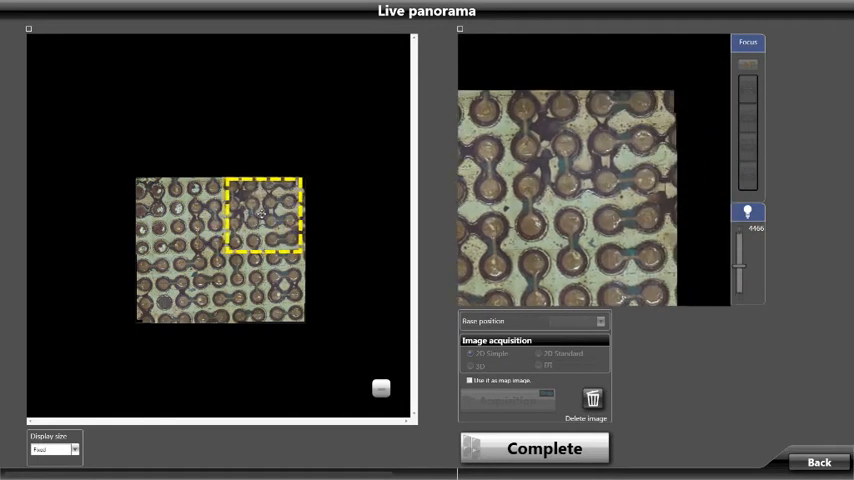
# Step: Stop tile capture and complete the panorama, sending the stitched image to the Imaging view
pyautogui.click(264, 216)
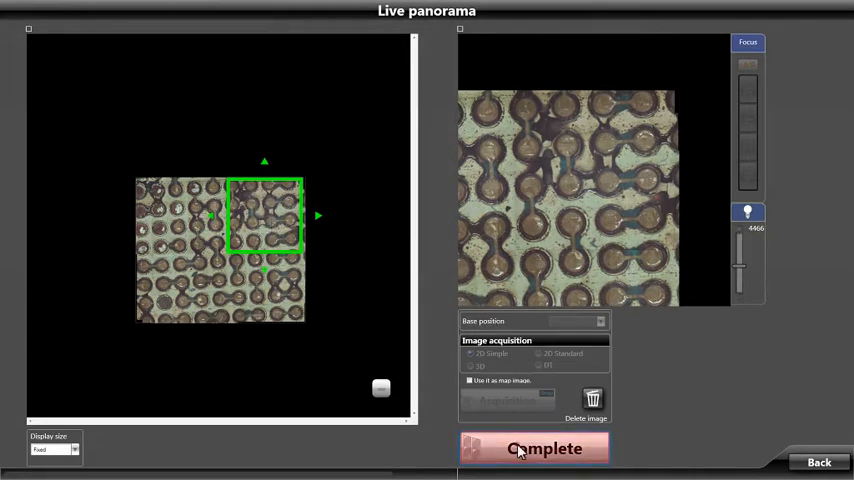
pyautogui.click(534, 448)
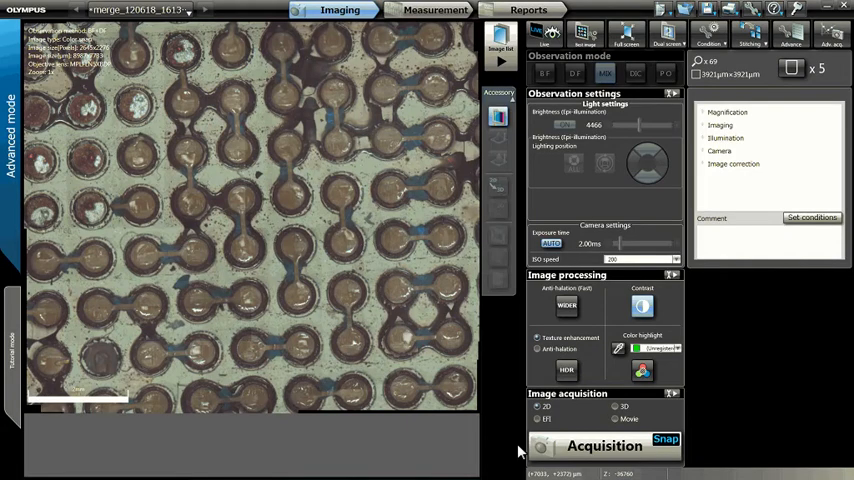